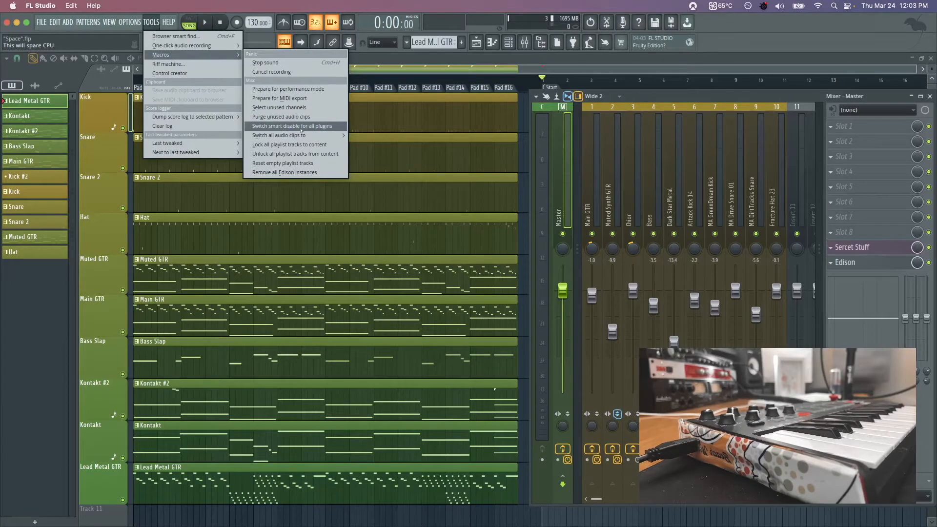
mouse_move(279, 89)
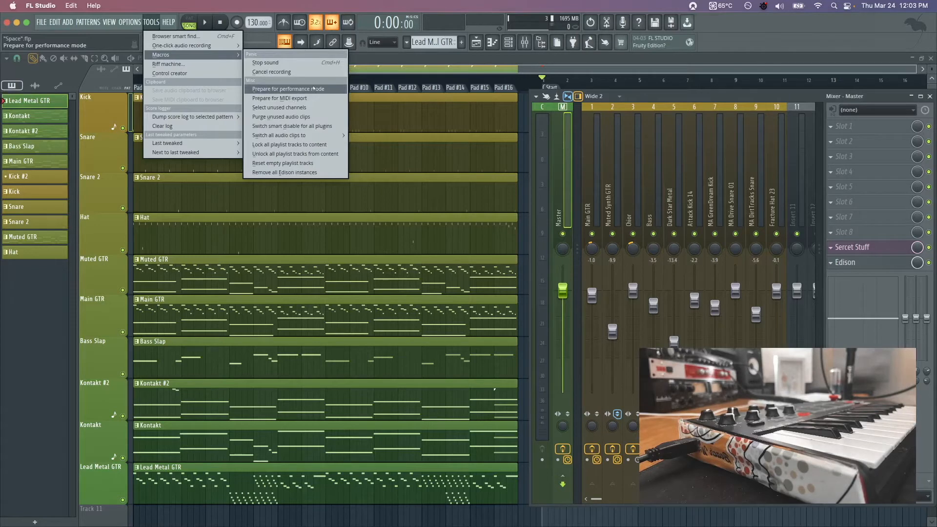
mouse_move(282, 162)
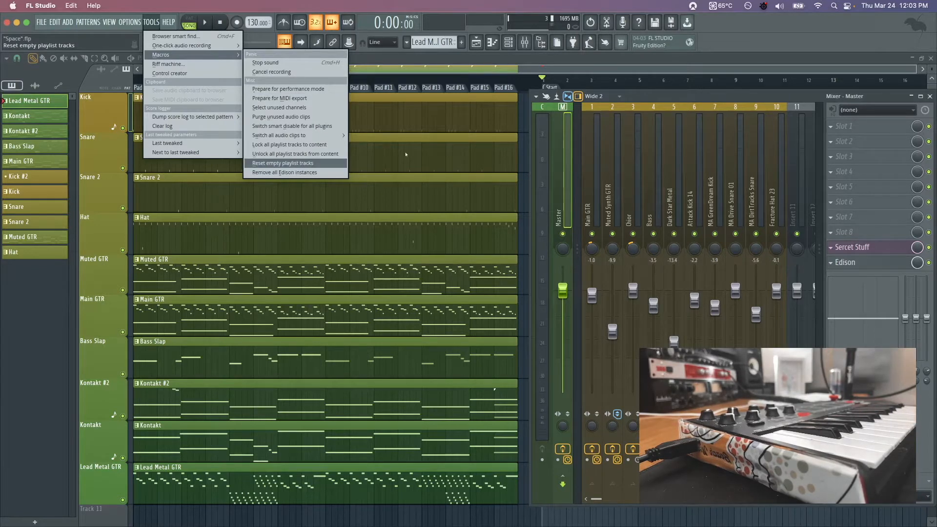
mouse_move(289, 88)
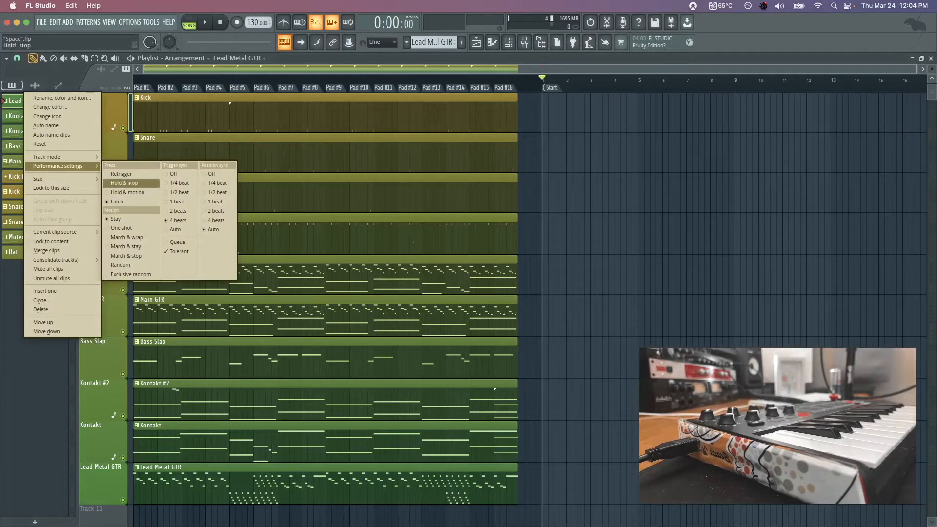
Step: Set the track's performance Press mode to Hold & stop
left_click(213, 229)
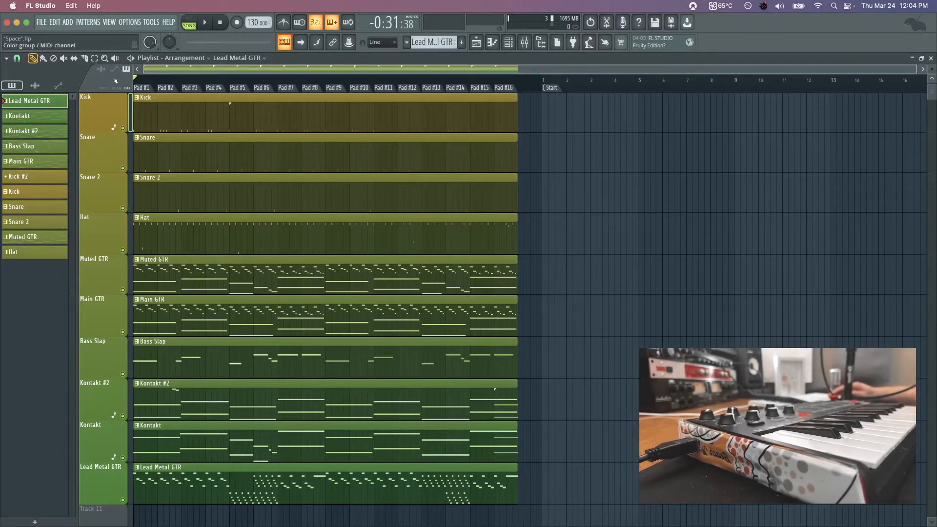
Step: Play in performance mode, trigger clips from the MIDI keyboard, then stop playback
left_click(204, 23)
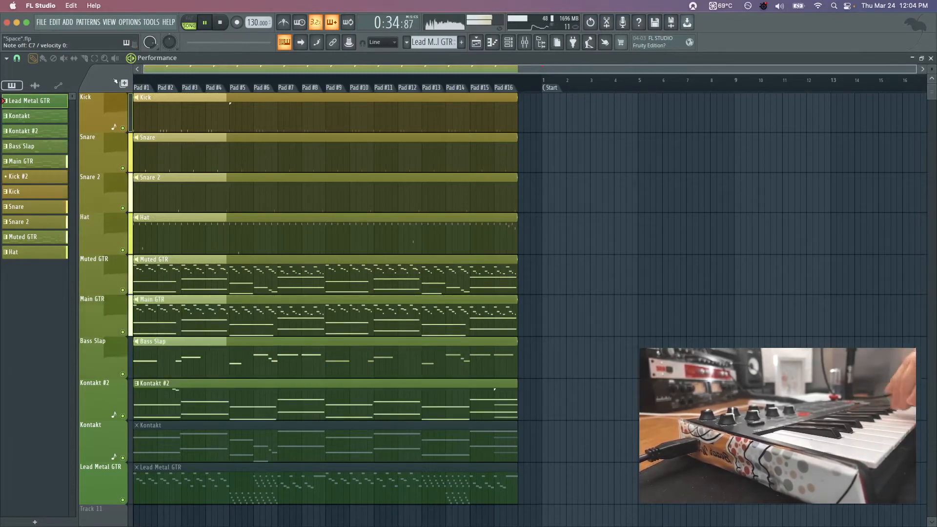
left_click(219, 22)
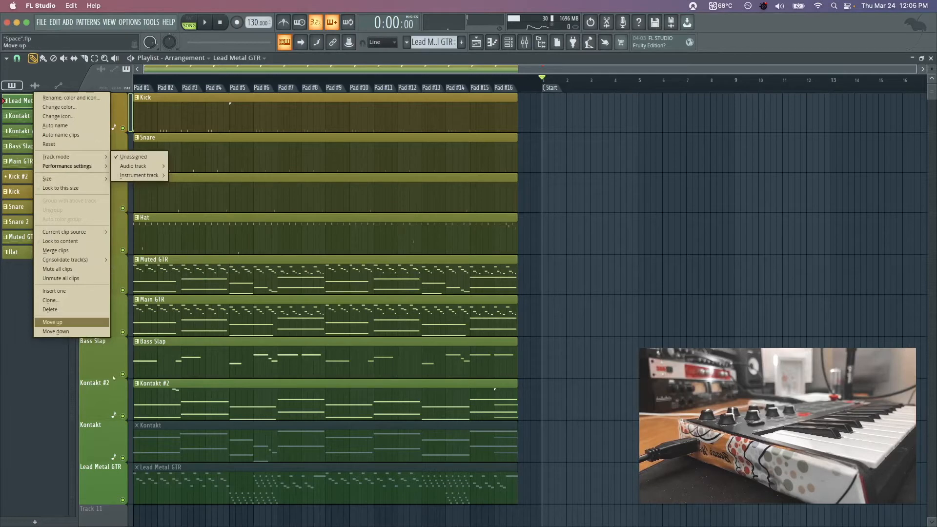
Step: Dismiss the track menu and show the Bass channel's CamelCrusher and Solid Dynamics in the mixer
left_click(53, 323)
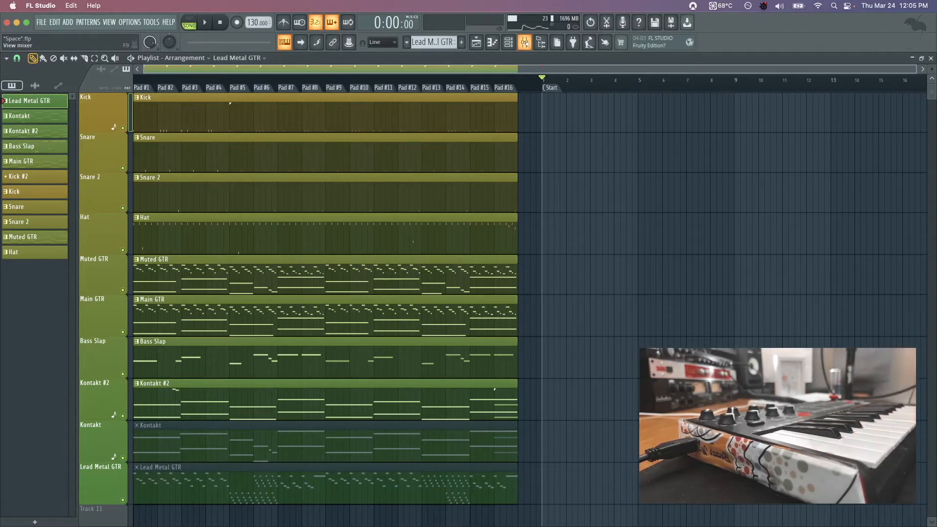
left_click(524, 42)
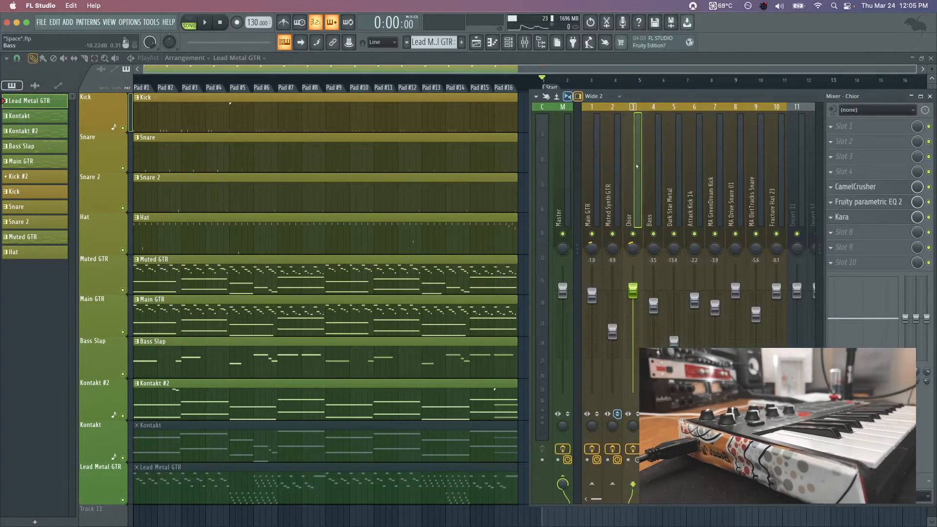
left_click(674, 179)
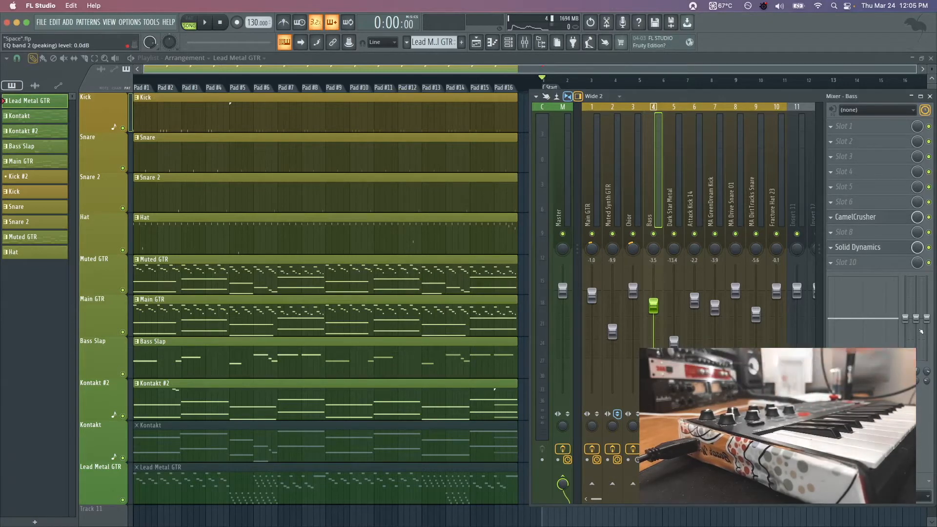
Step: Link Solid Dynamics' mix to a hardware knob, then select the Master mixer track
right_click(859, 246)
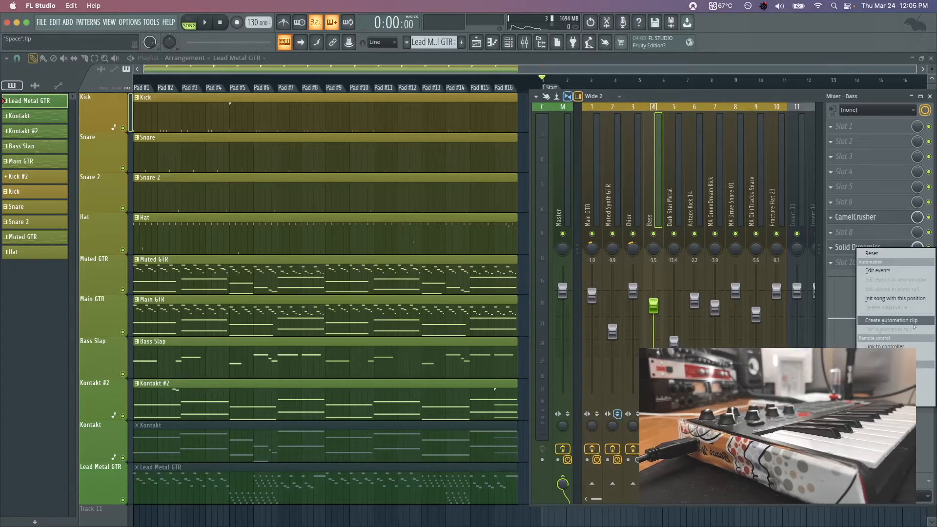
left_click(873, 338)
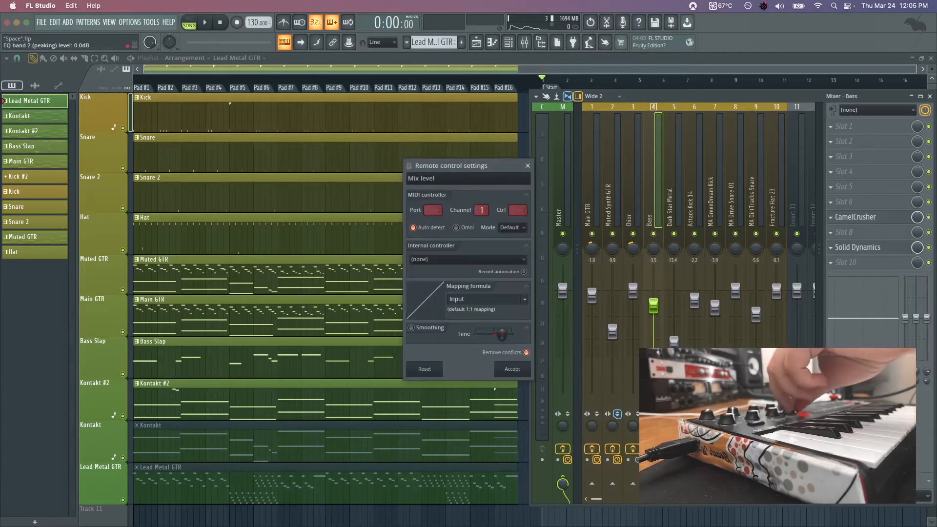
left_click(527, 166)
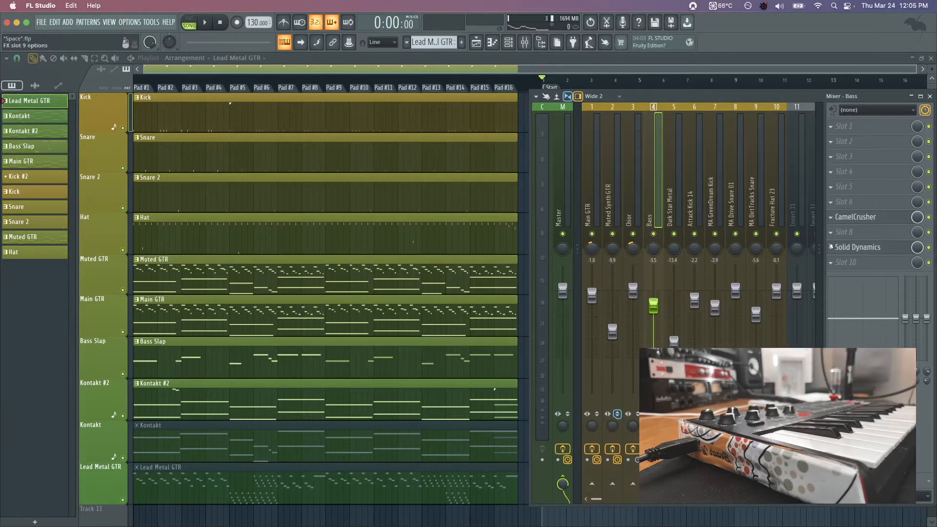
mouse_move(577, 195)
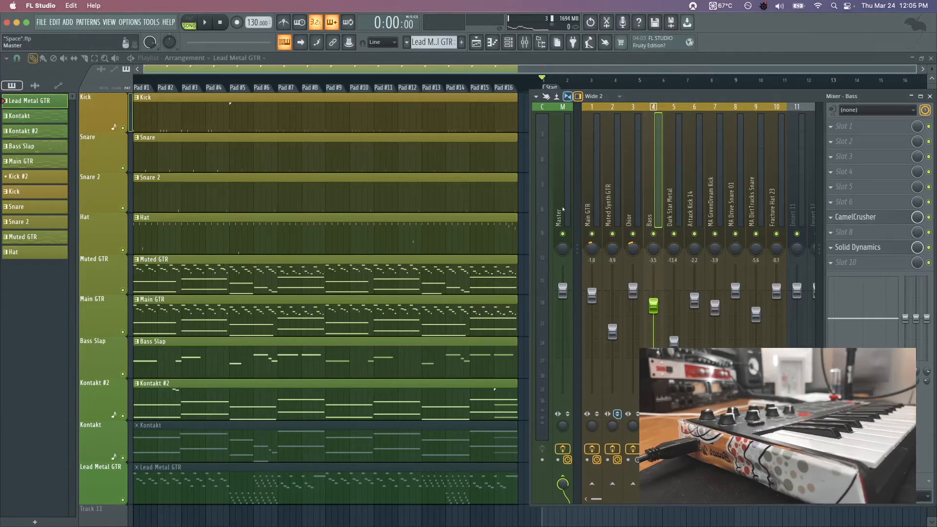
left_click(563, 106)
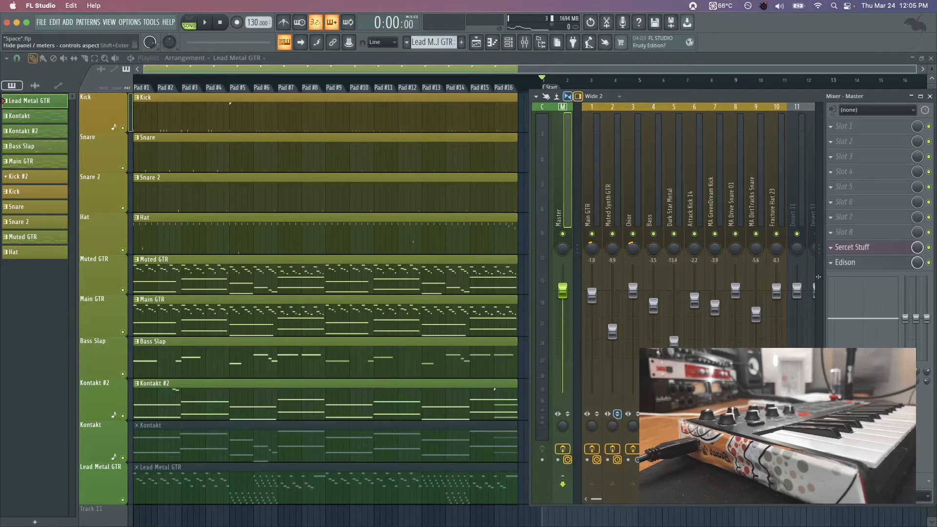
Step: Open Edison on the Master channel, move it aside, and close Edison and the mixer
left_click(845, 262)
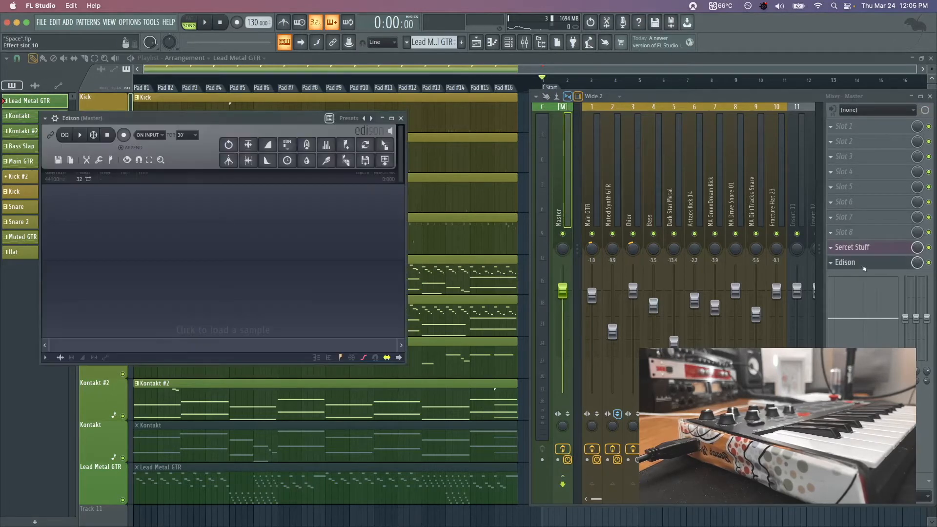
left_click(123, 135)
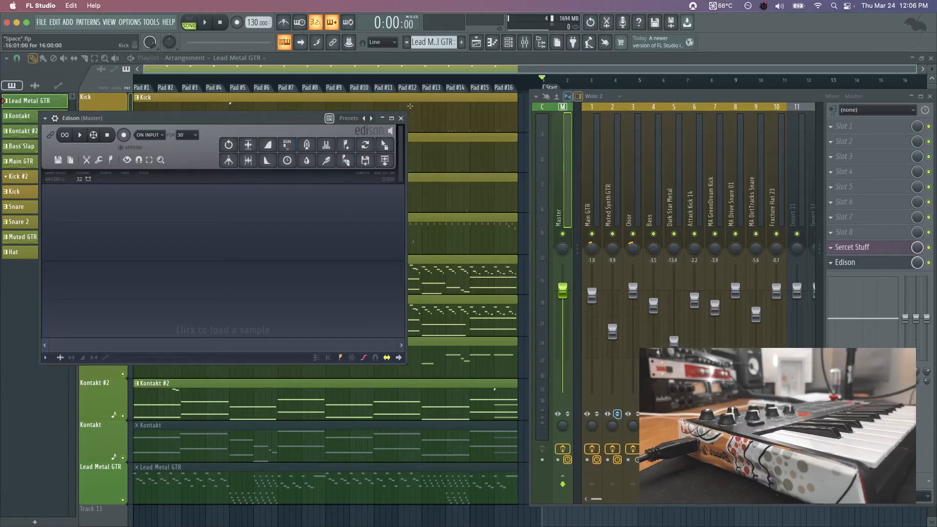
mouse_move(400, 117)
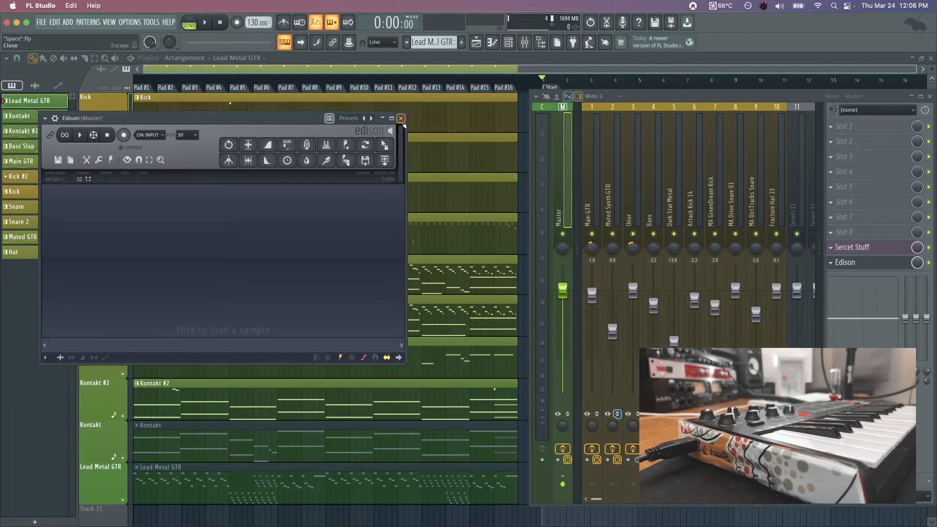
left_click(124, 134)
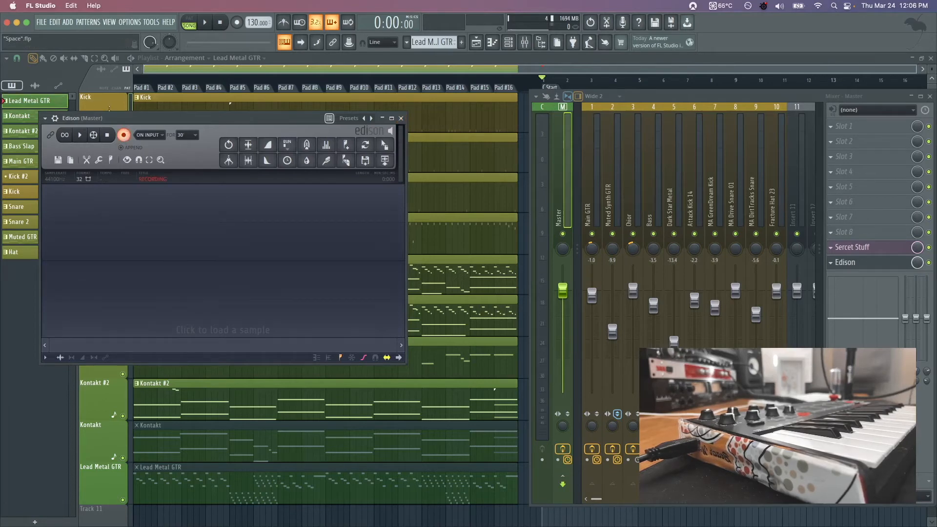
left_click_drag(221, 117, 681, 169)
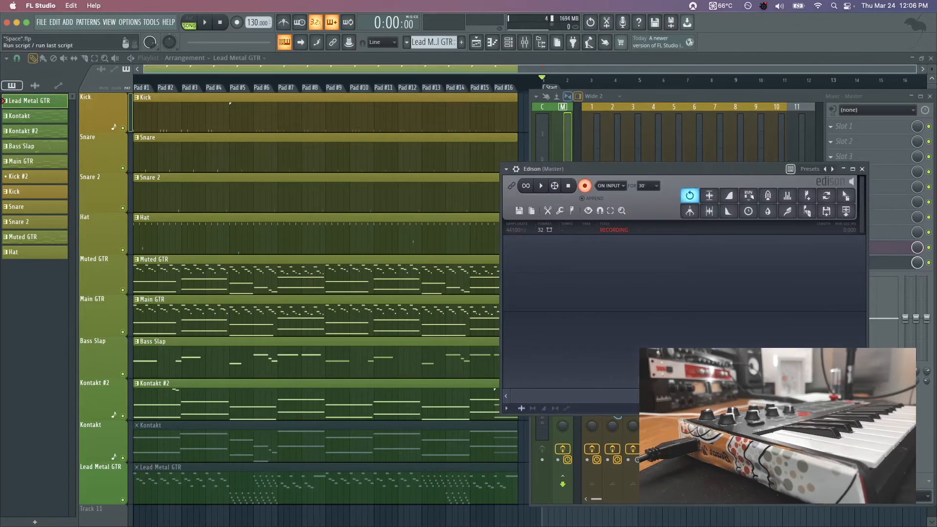
left_click(862, 169)
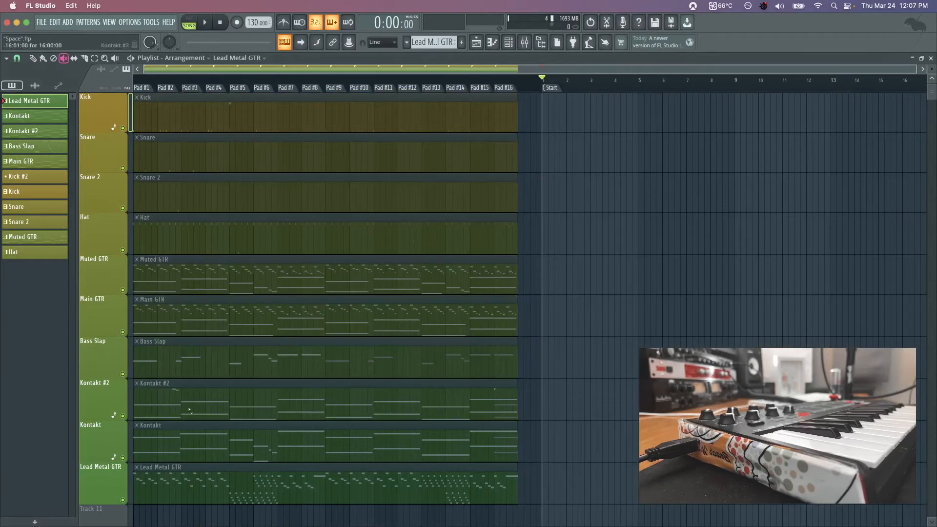
Step: Select the Muted GTR pattern and start playback with recording armed
left_click(32, 58)
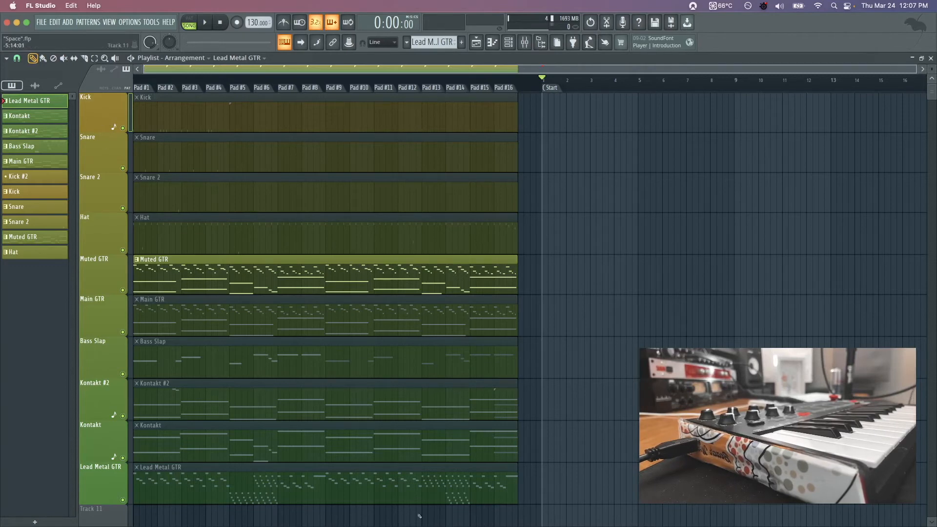
mouse_move(352, 195)
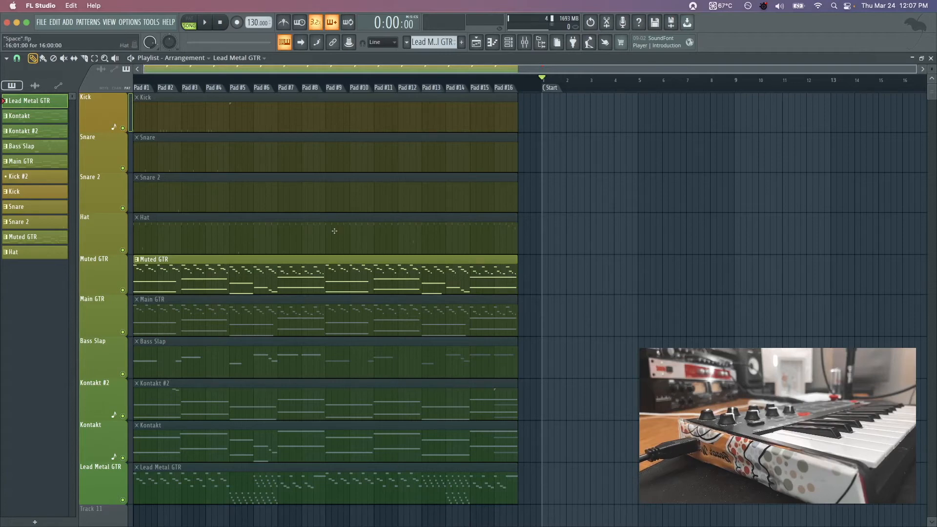
mouse_move(268, 181)
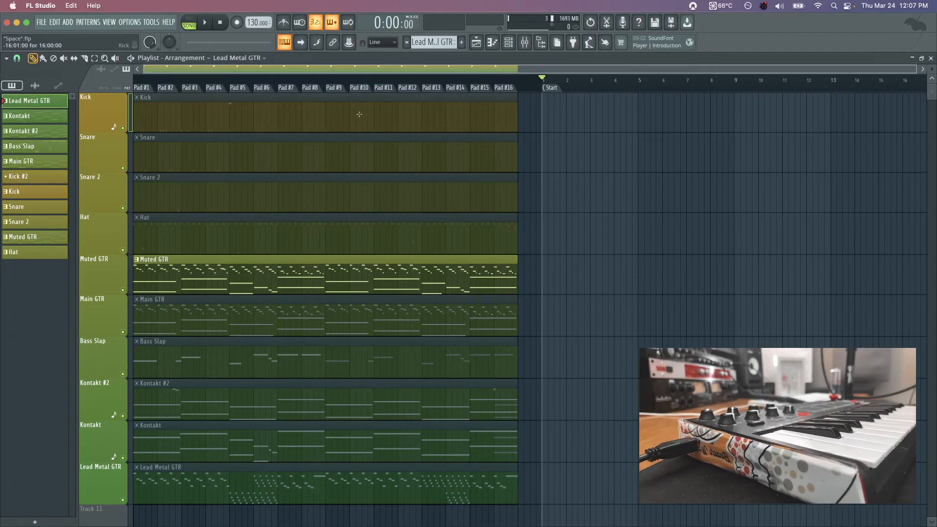
mouse_move(365, 95)
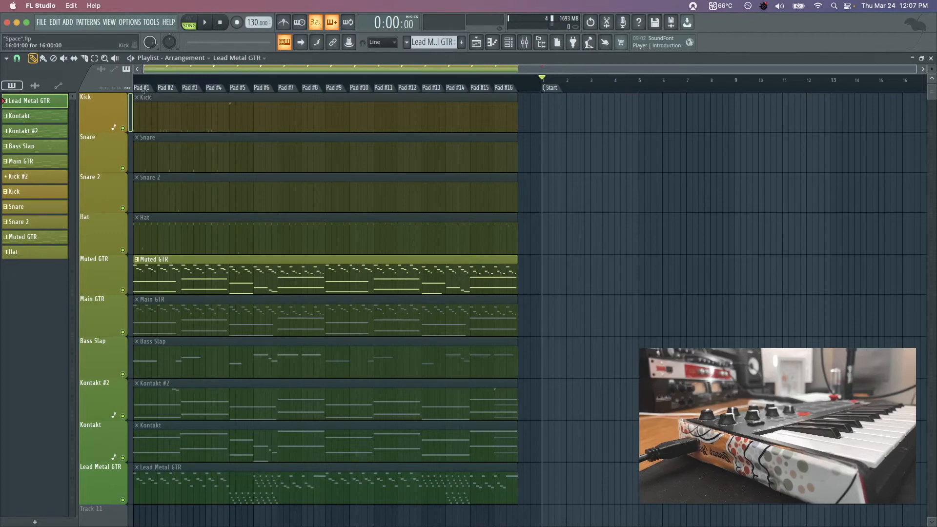
left_click(205, 22)
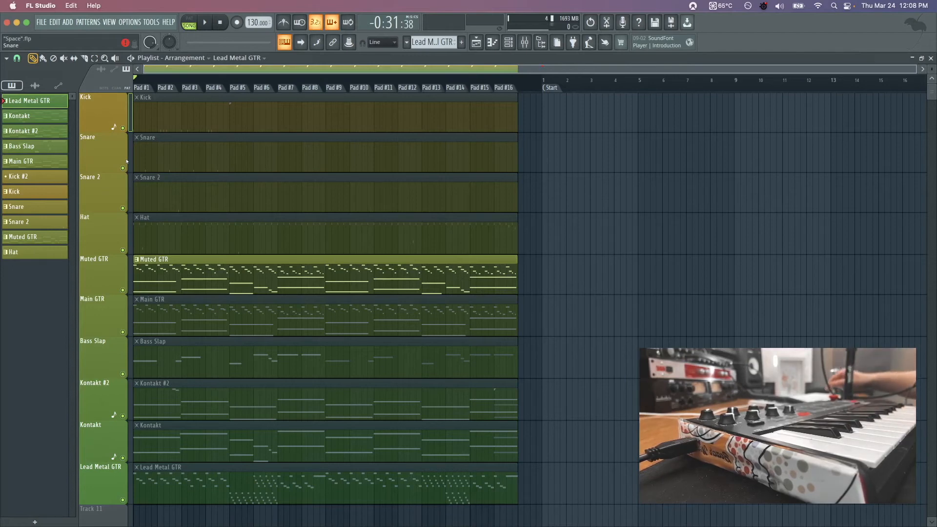
Step: Stop the recording once the live keyboard take is played
left_click(204, 22)
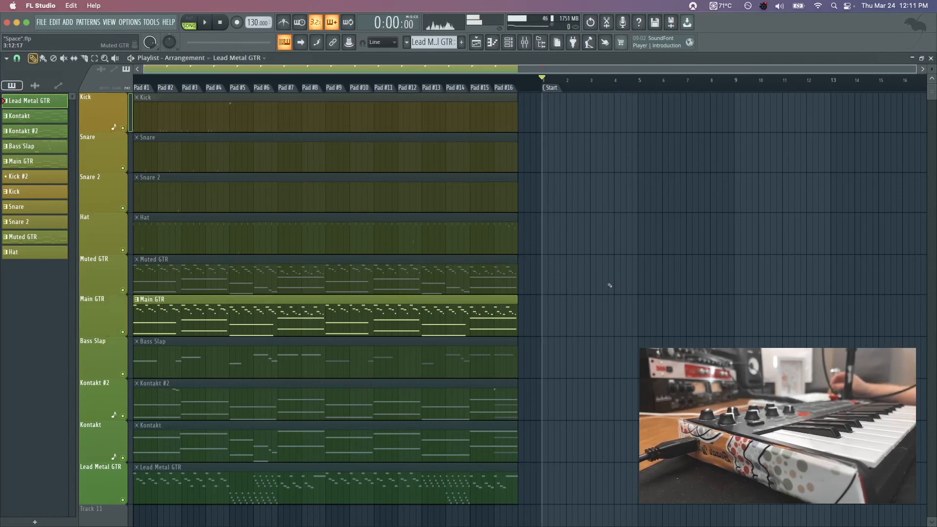
Step: Open Edison on the Master mixer channel to view the recorded waveform
left_click(524, 42)
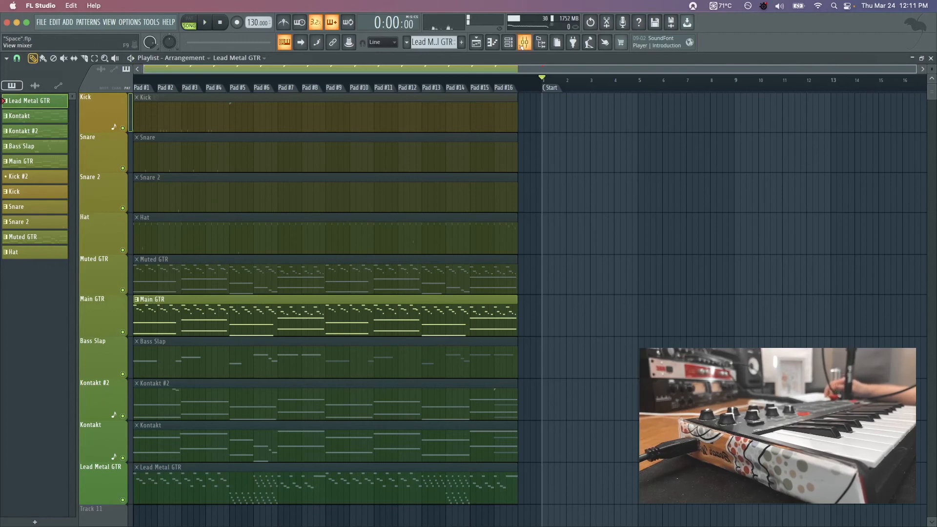
left_click(509, 42)
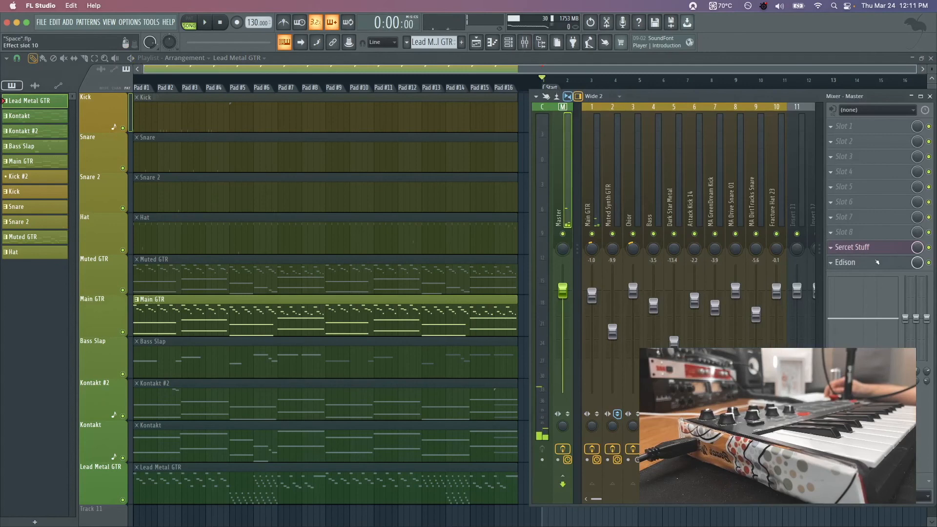
left_click(845, 262)
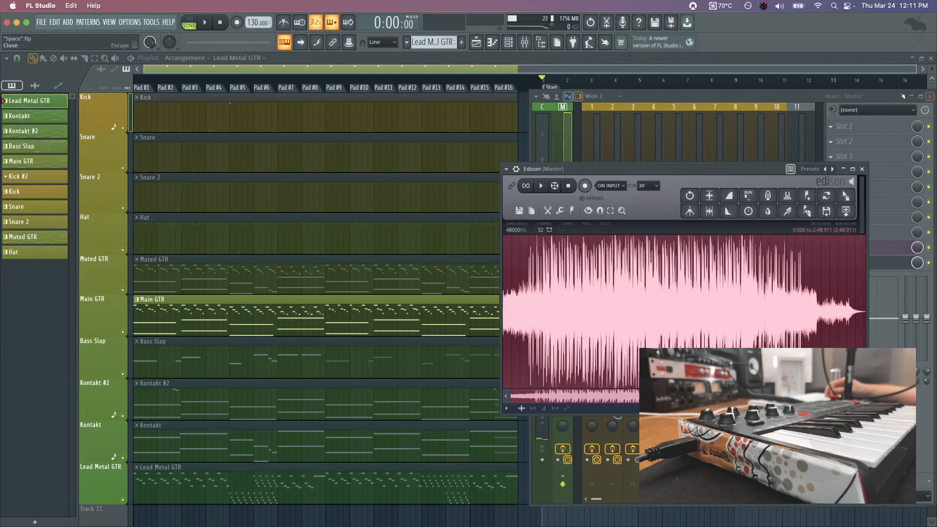
scroll("down", 3)
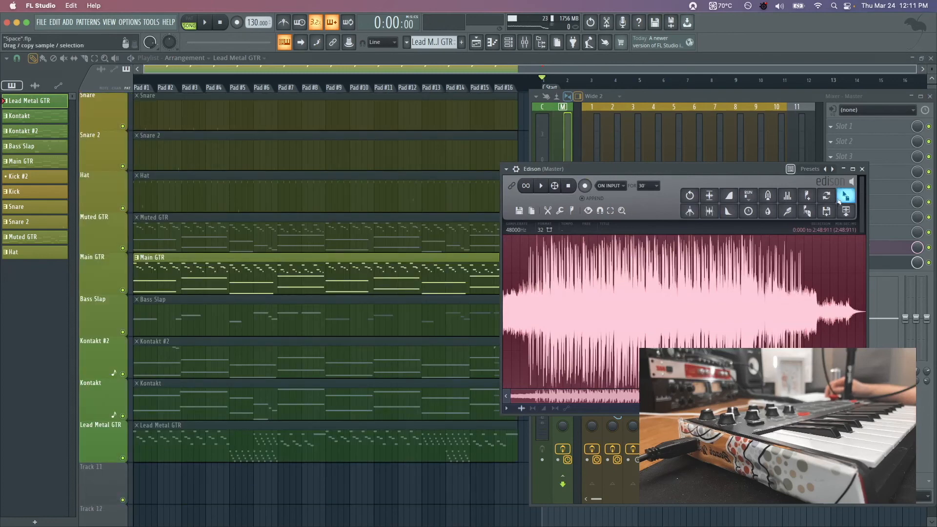
Step: Drag the recorded audio from Edison into the playlist and add a new arrangement
left_click(862, 168)
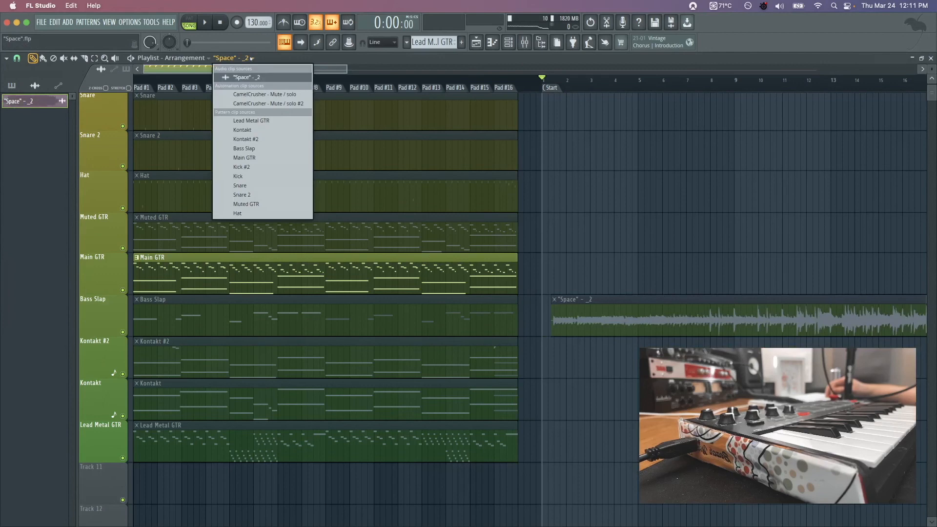
left_click(186, 58)
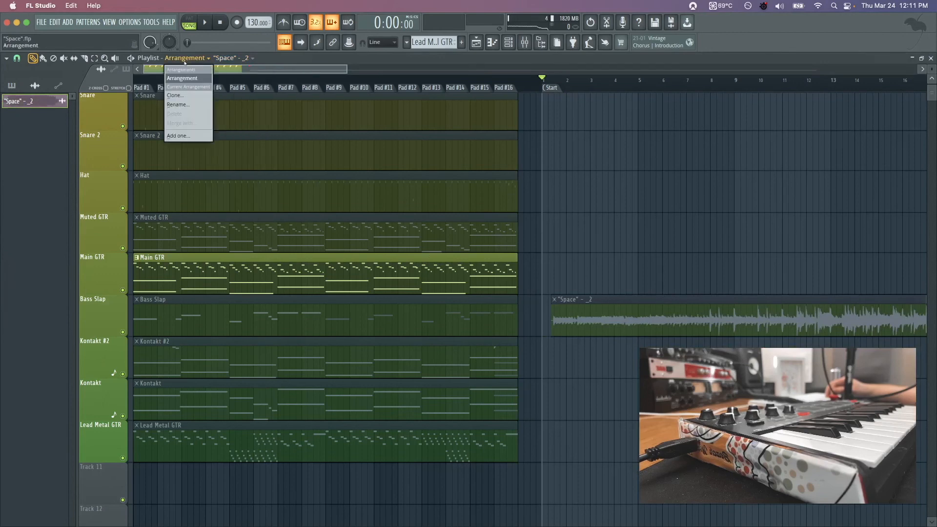
left_click(188, 86)
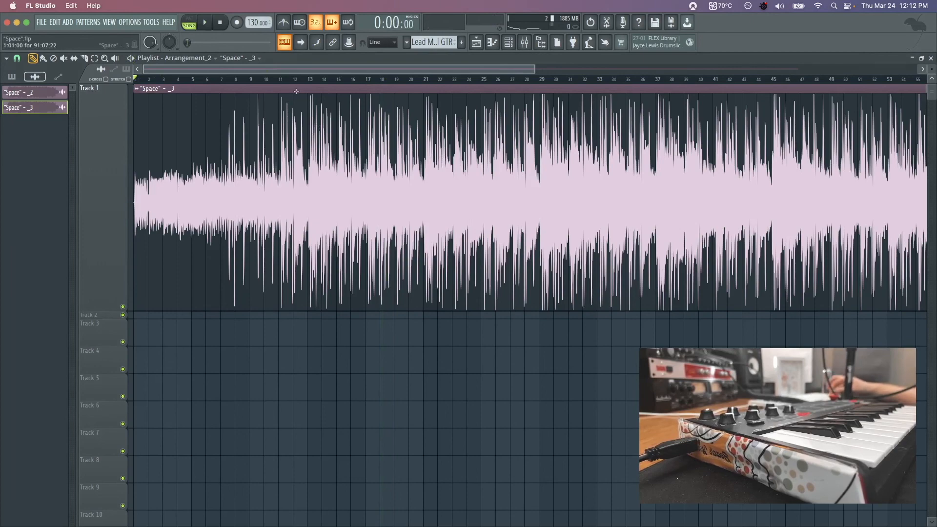
Step: Play back the original arrangement holding the recorded audio clip
left_click(205, 21)
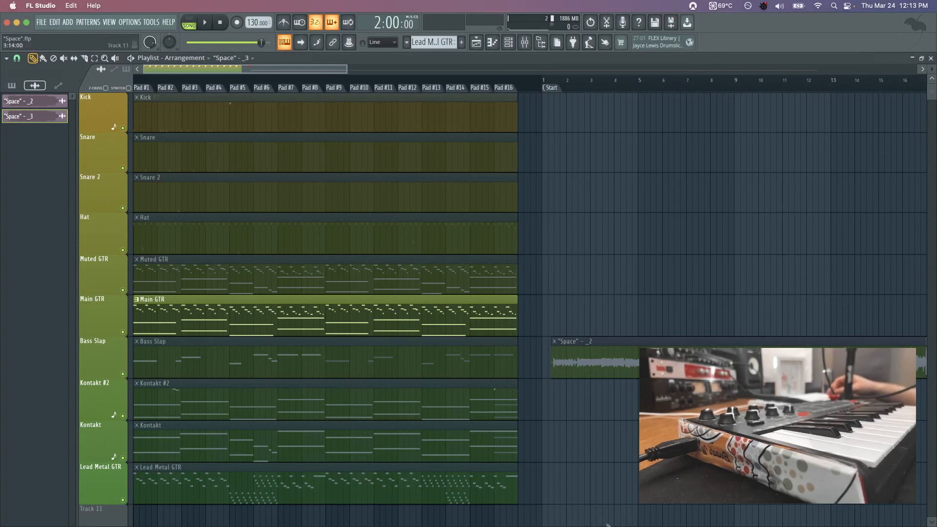
mouse_move(576, 508)
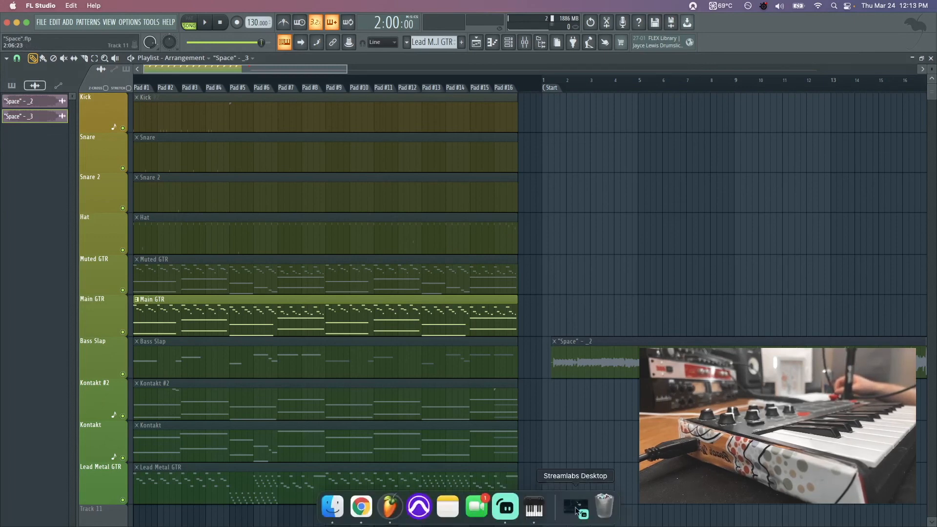